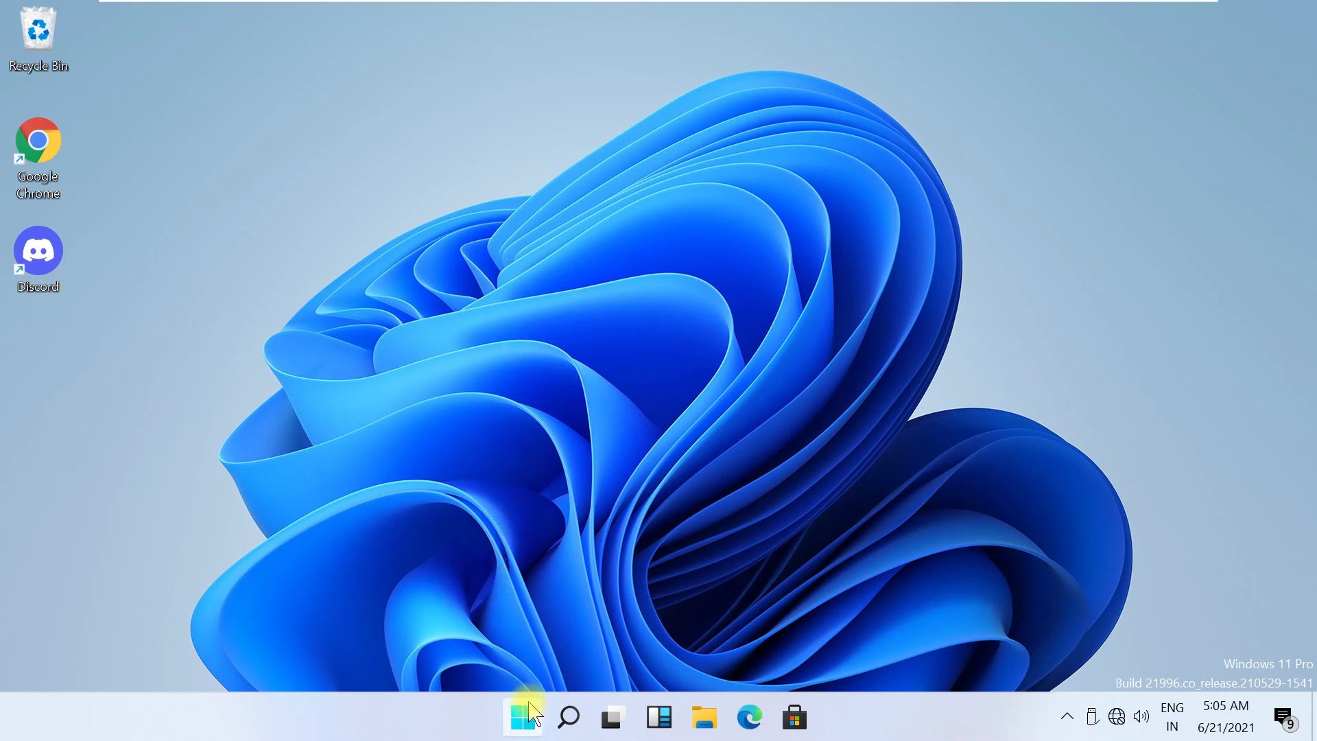
Search 'control panel' from Start so Control Panel appears as the best match
{"action": "left_click", "coordinate": [521, 716]}
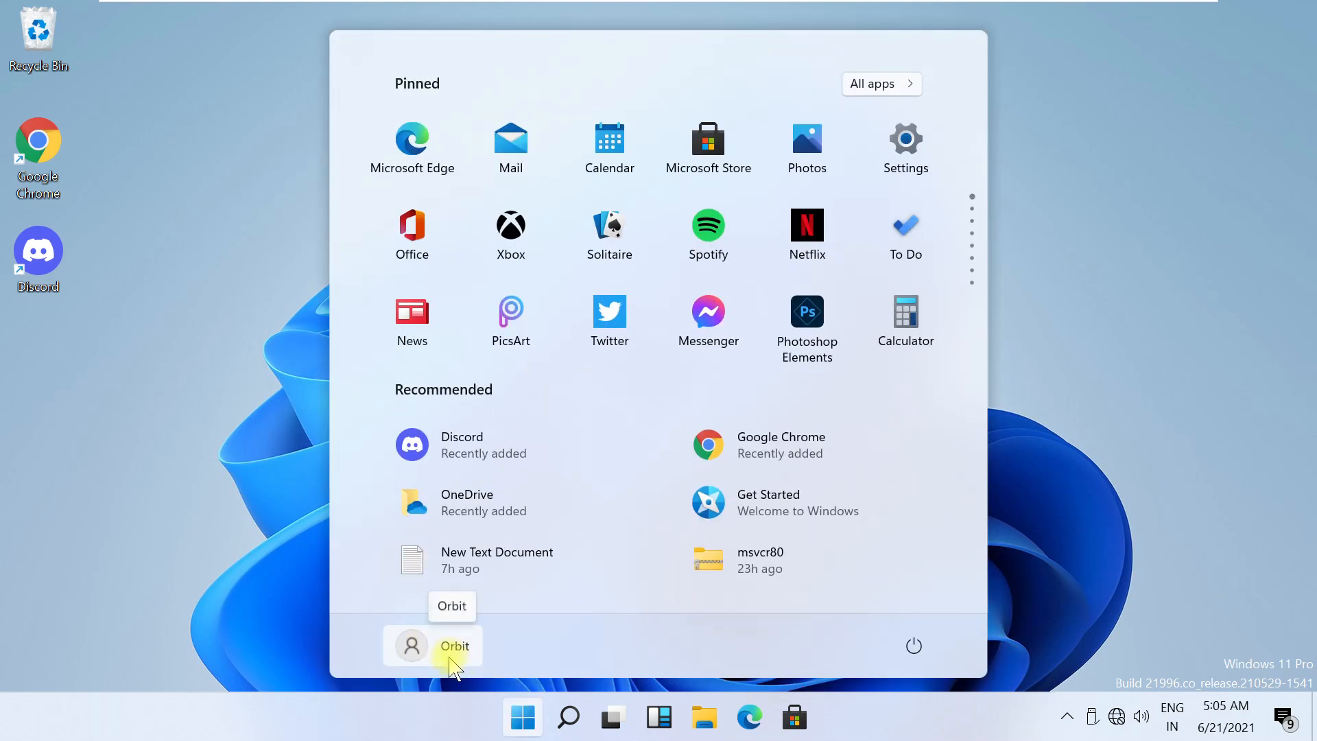
{"action": "mouse_move", "coordinate": [1107, 403]}
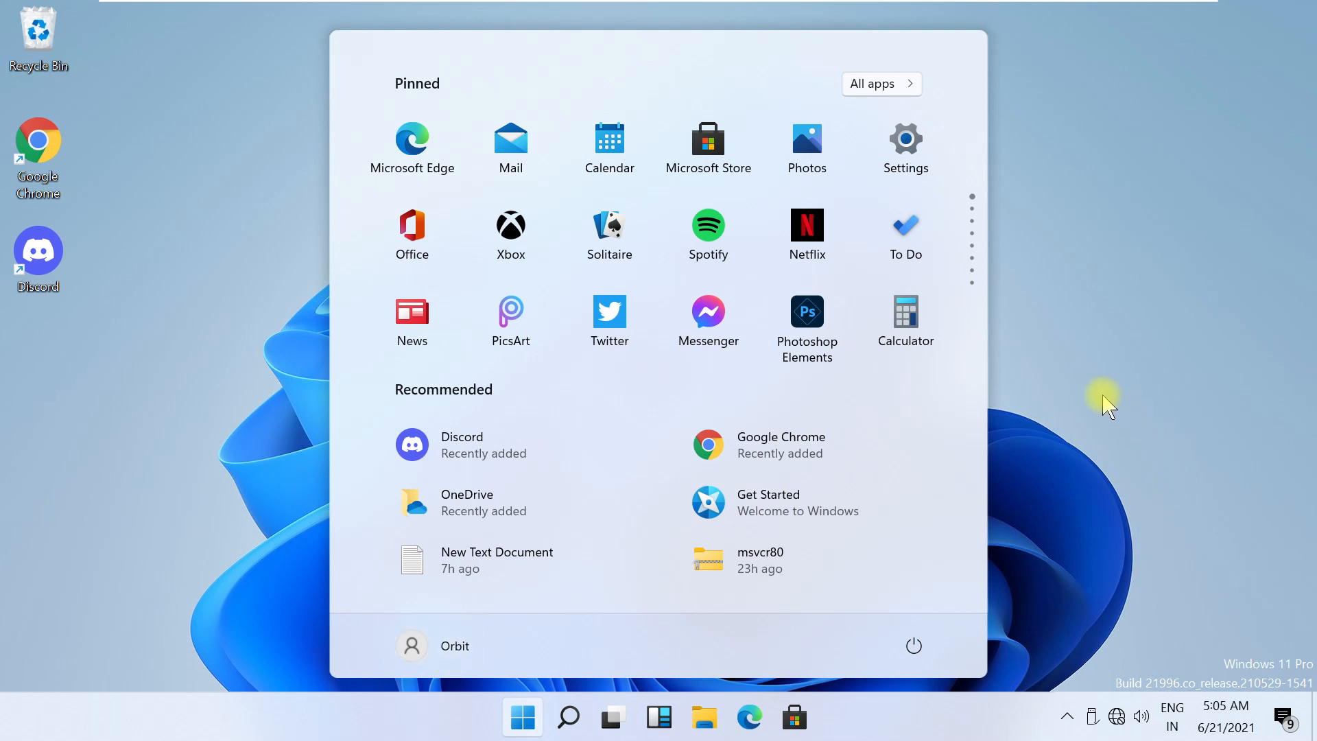
{"action": "left_click", "coordinate": [568, 716]}
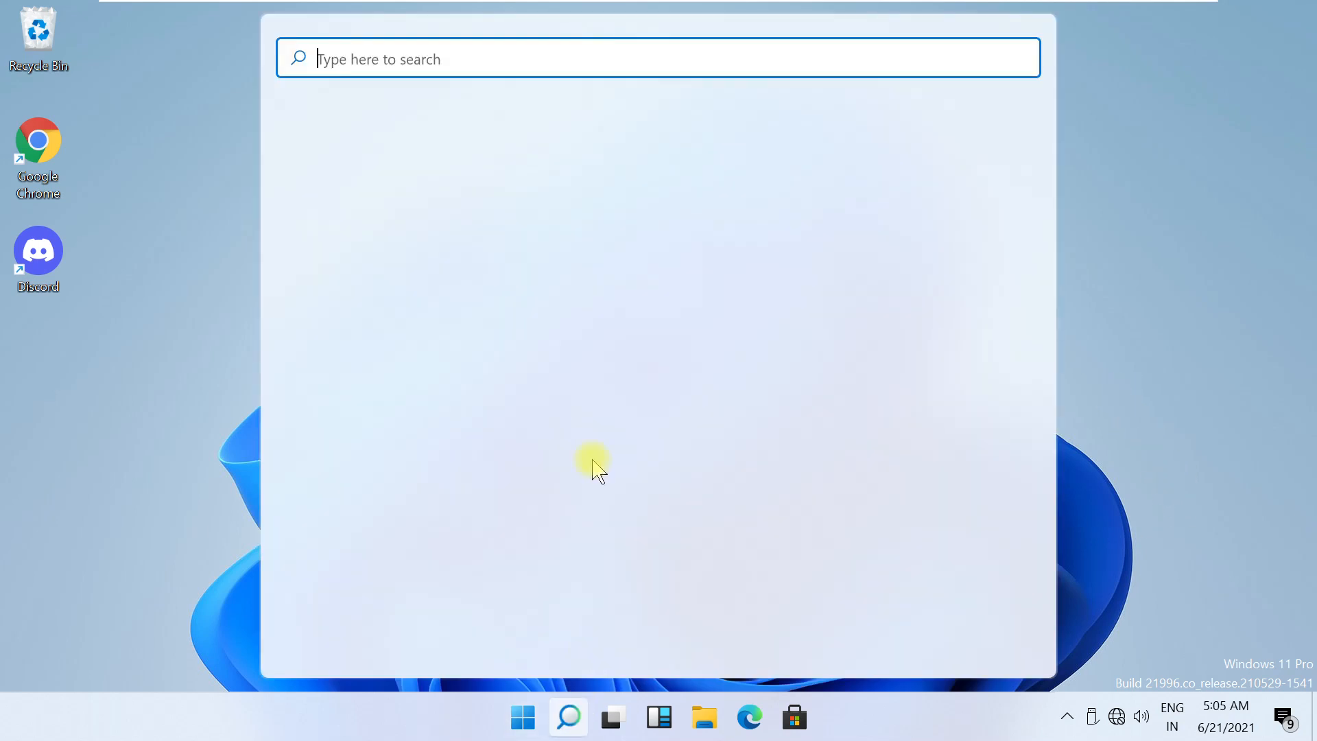
{"action": "type", "text": "control panel"}
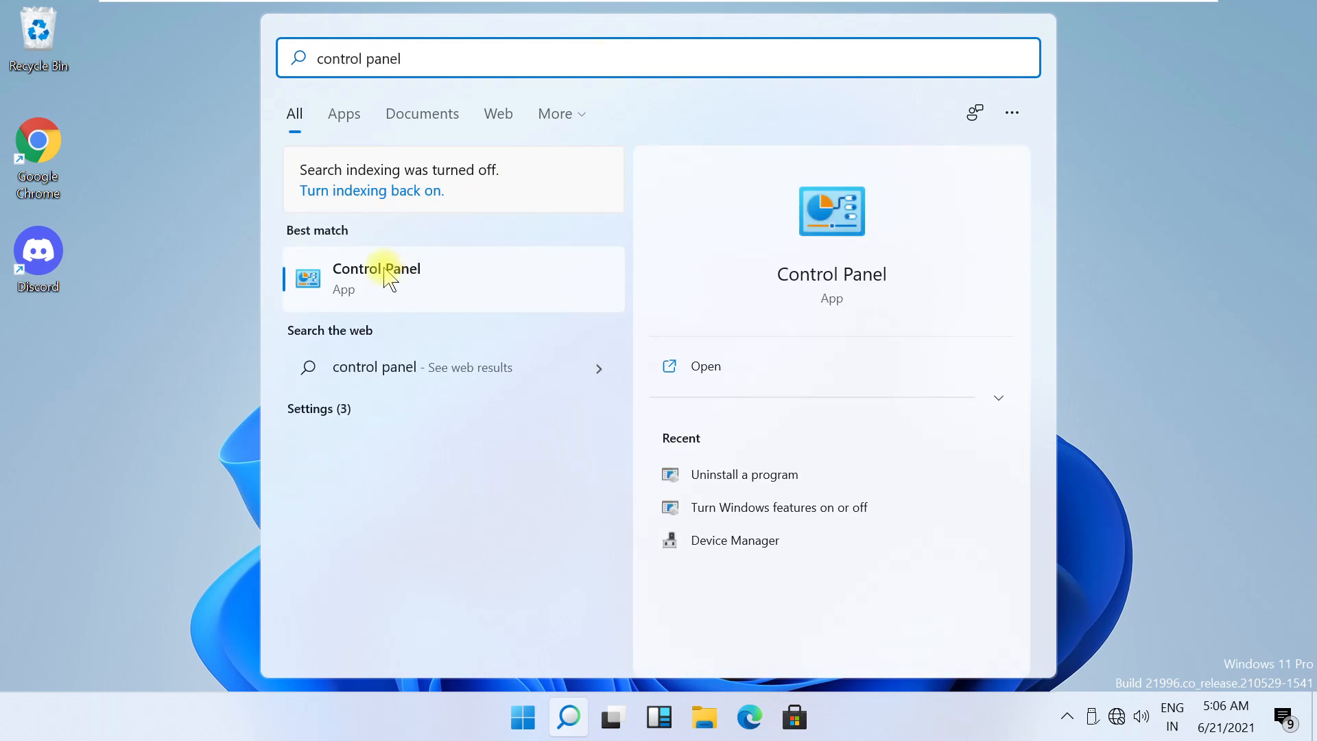
Reach the Orbit account in Control Panel's User Accounts management
{"action": "left_click", "coordinate": [376, 279]}
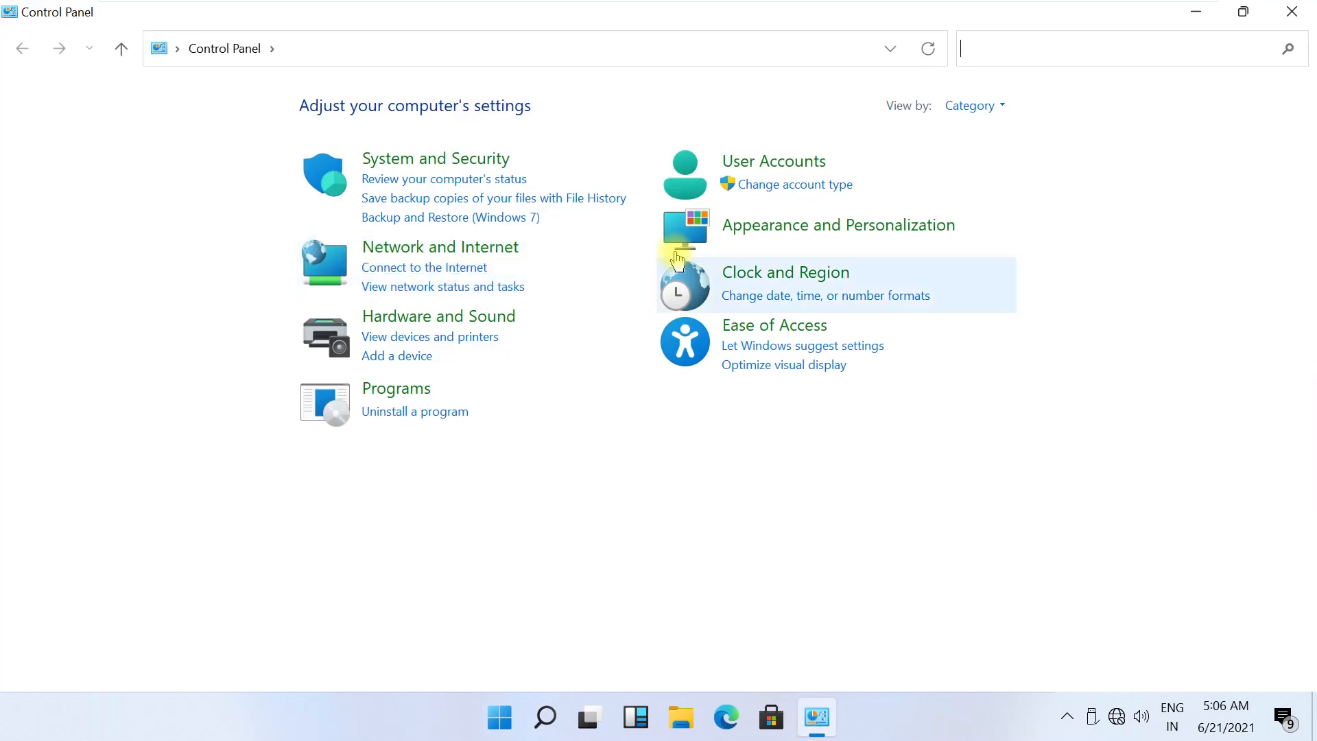
{"action": "mouse_move", "coordinate": [770, 187]}
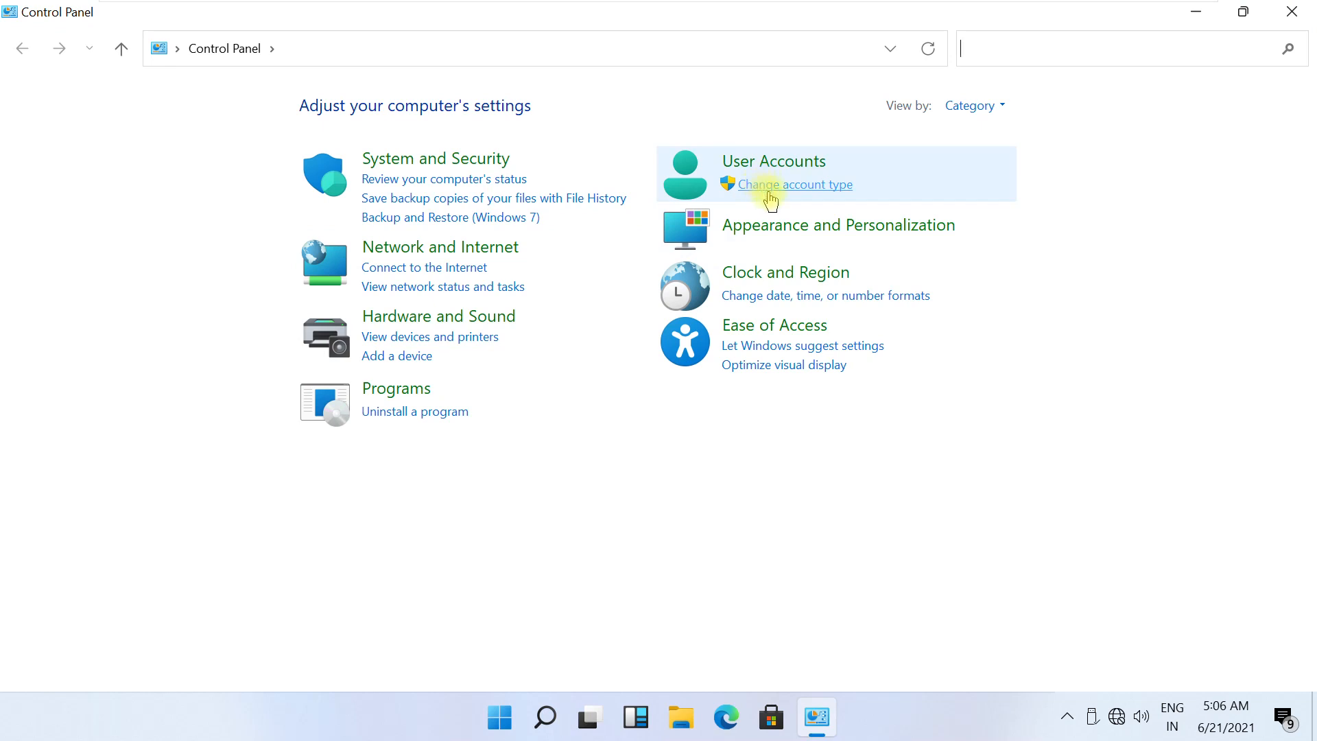
{"action": "left_click", "coordinate": [791, 184]}
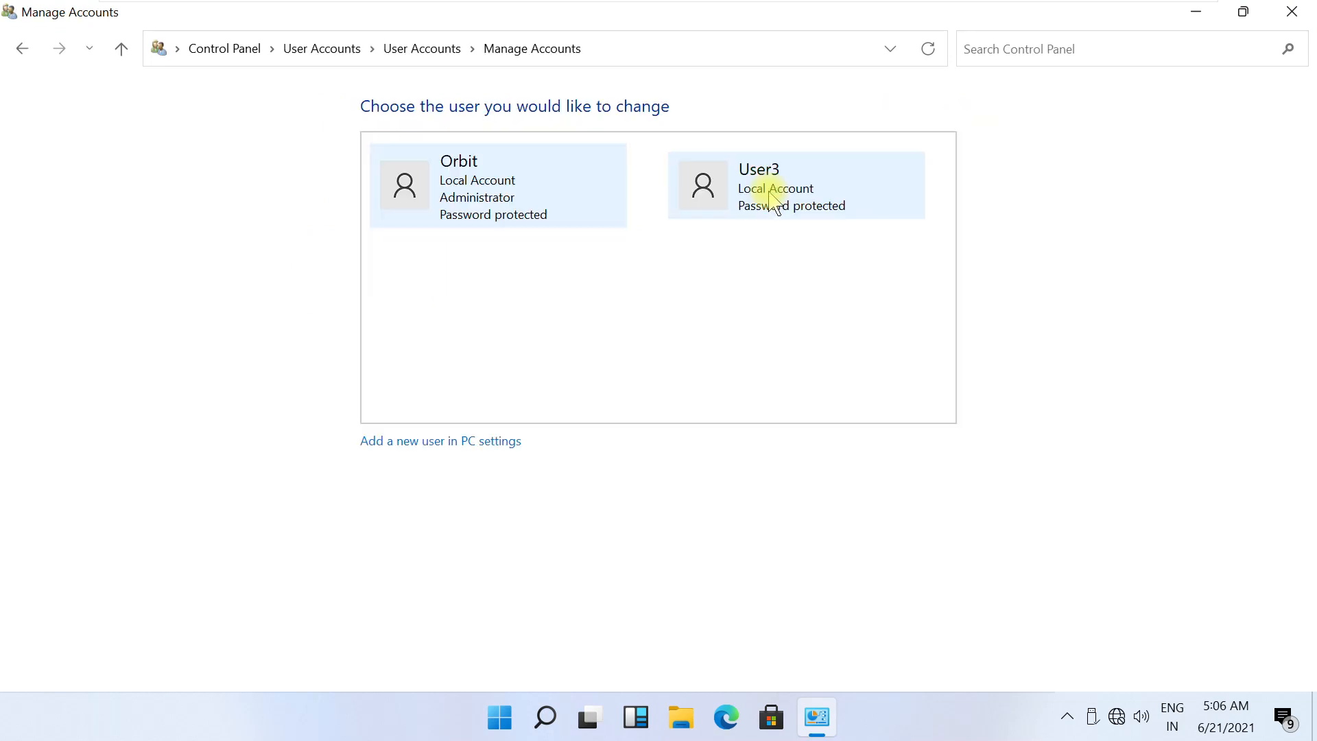
{"action": "mouse_move", "coordinate": [546, 193]}
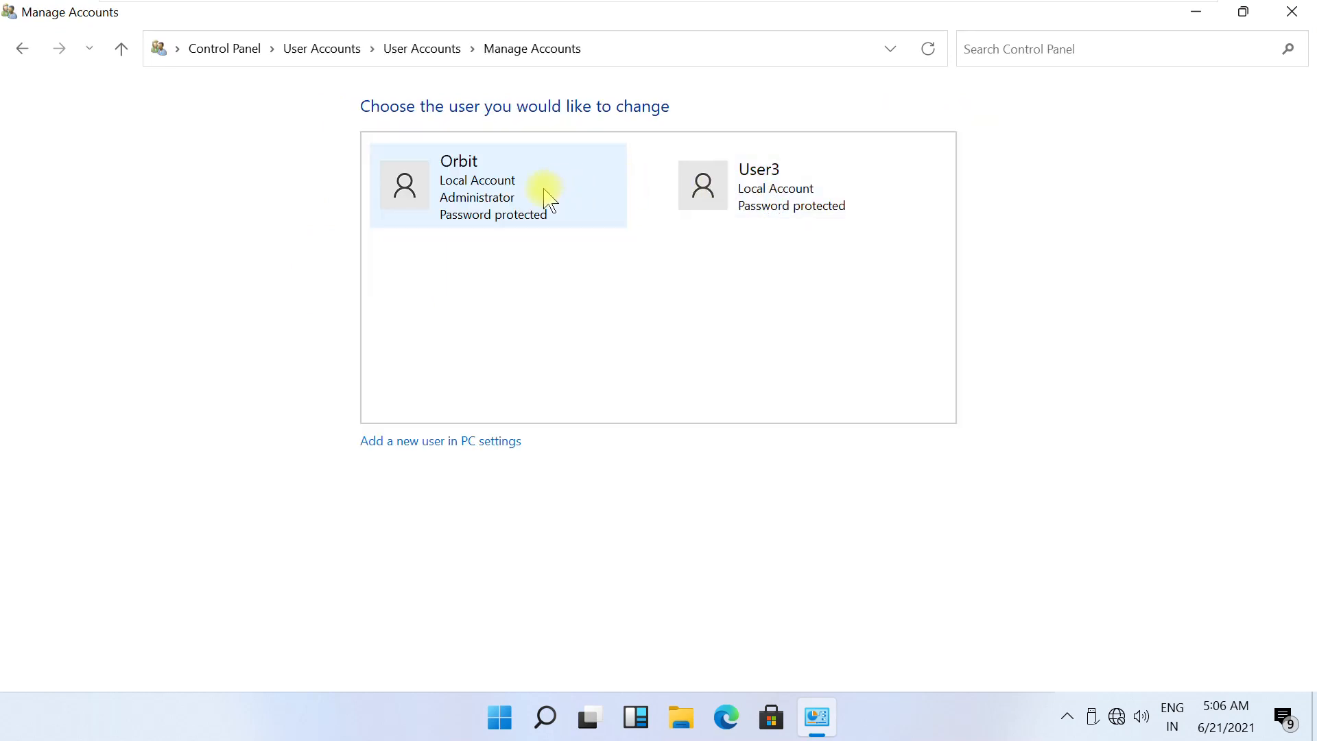
{"action": "left_click", "coordinate": [495, 185]}
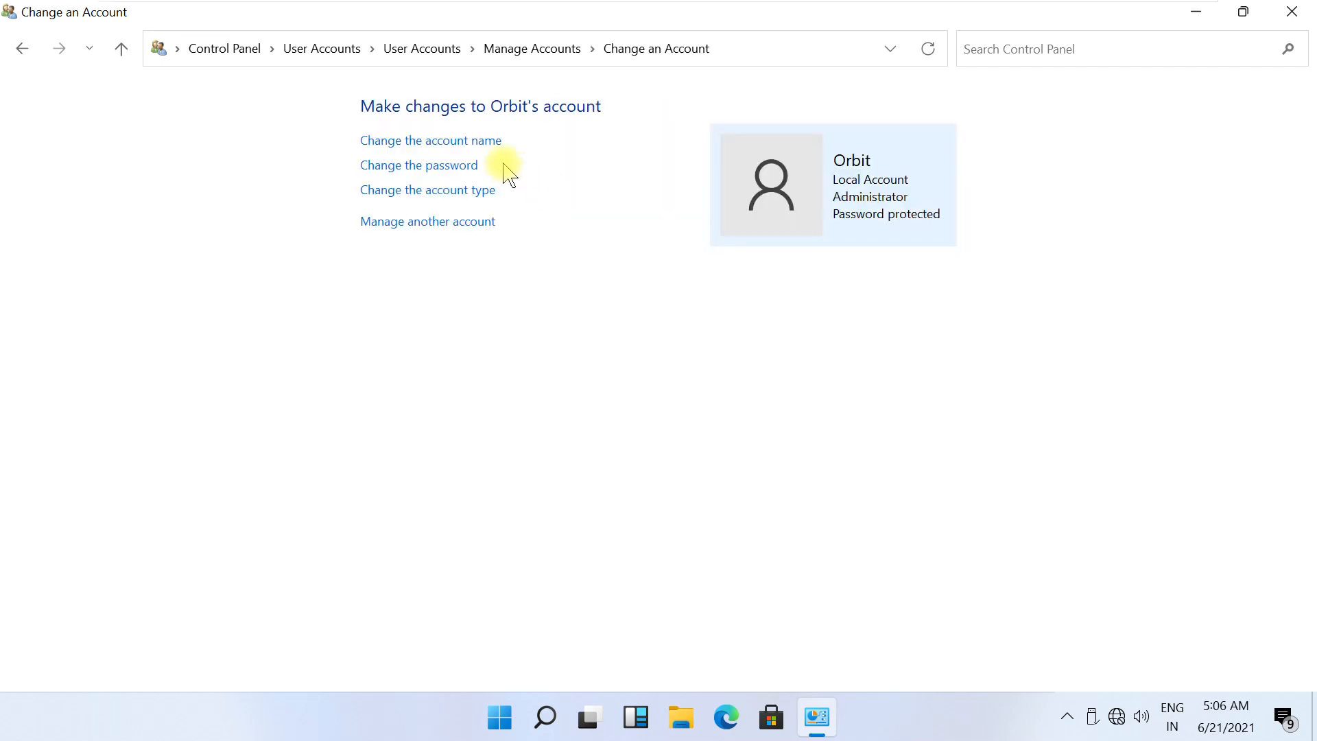
Change the Orbit account name to 'rental' and confirm
{"action": "left_click", "coordinate": [429, 140]}
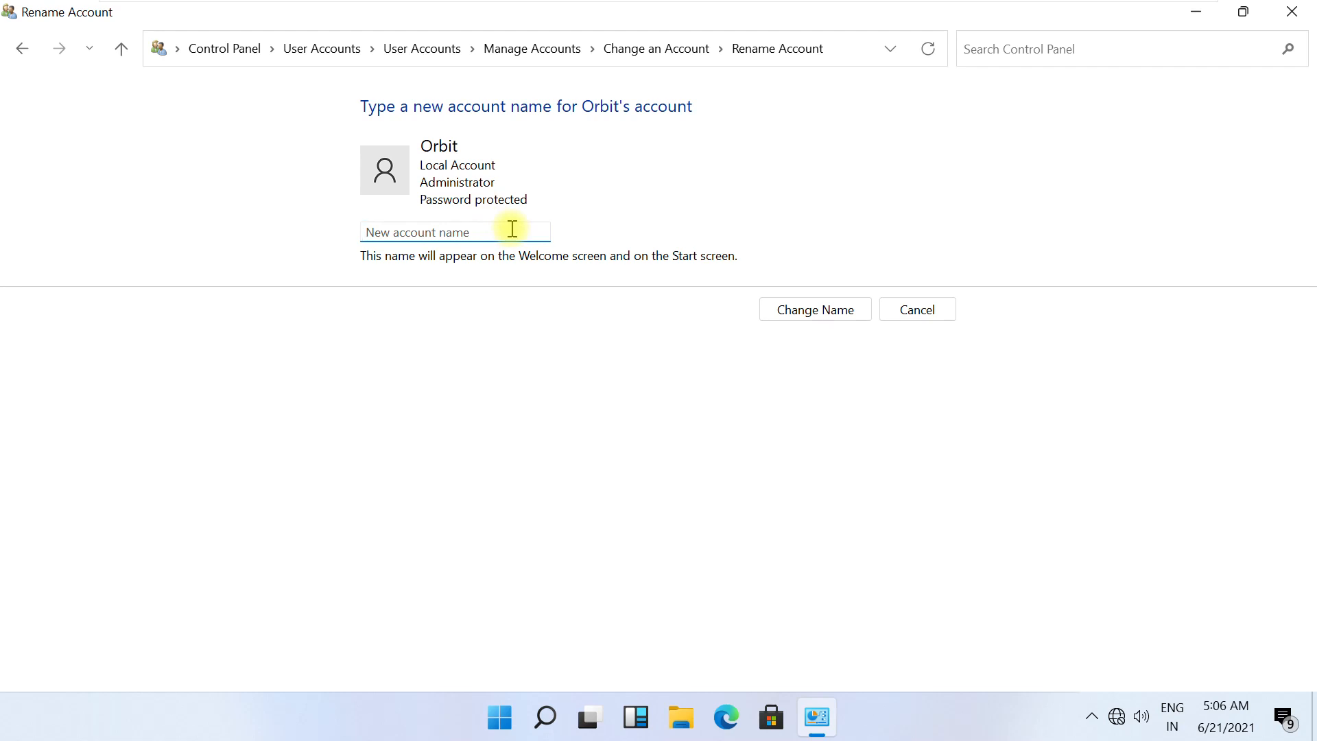
{"action": "type", "text": "rental"}
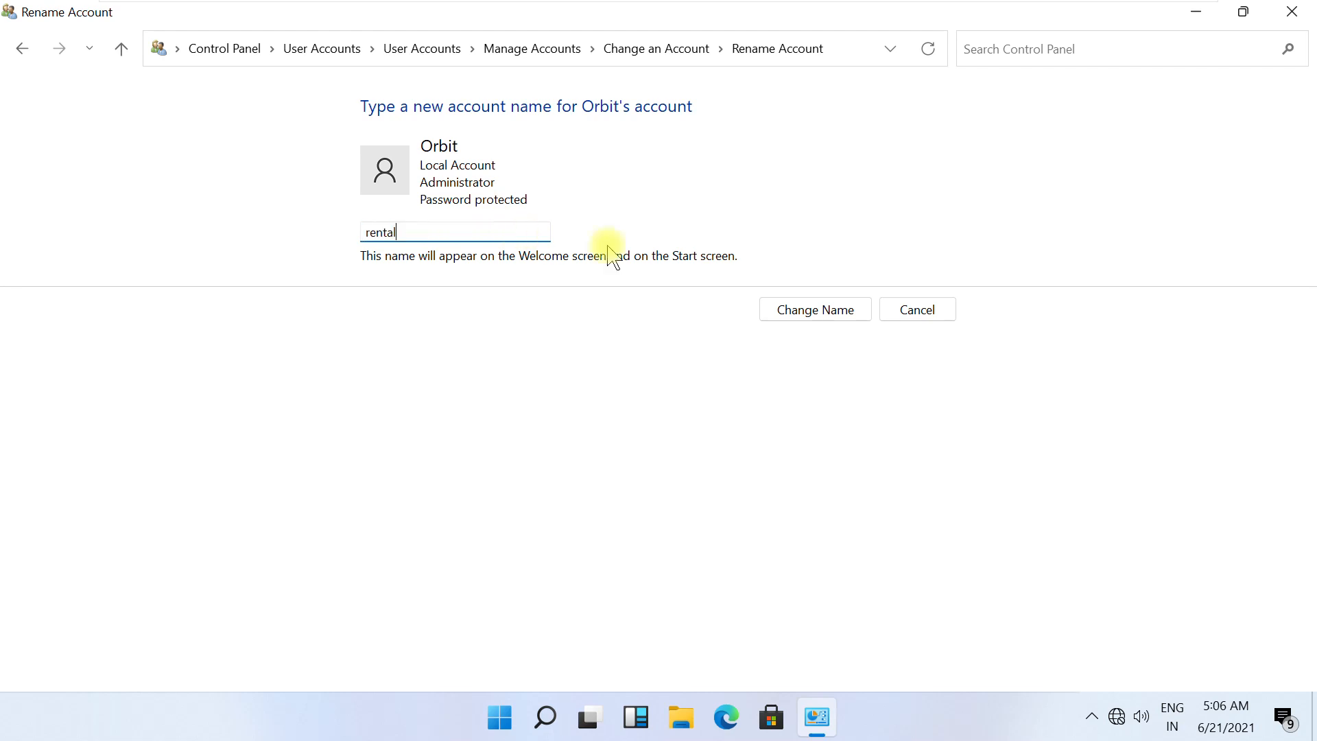
{"action": "left_click", "coordinate": [813, 309]}
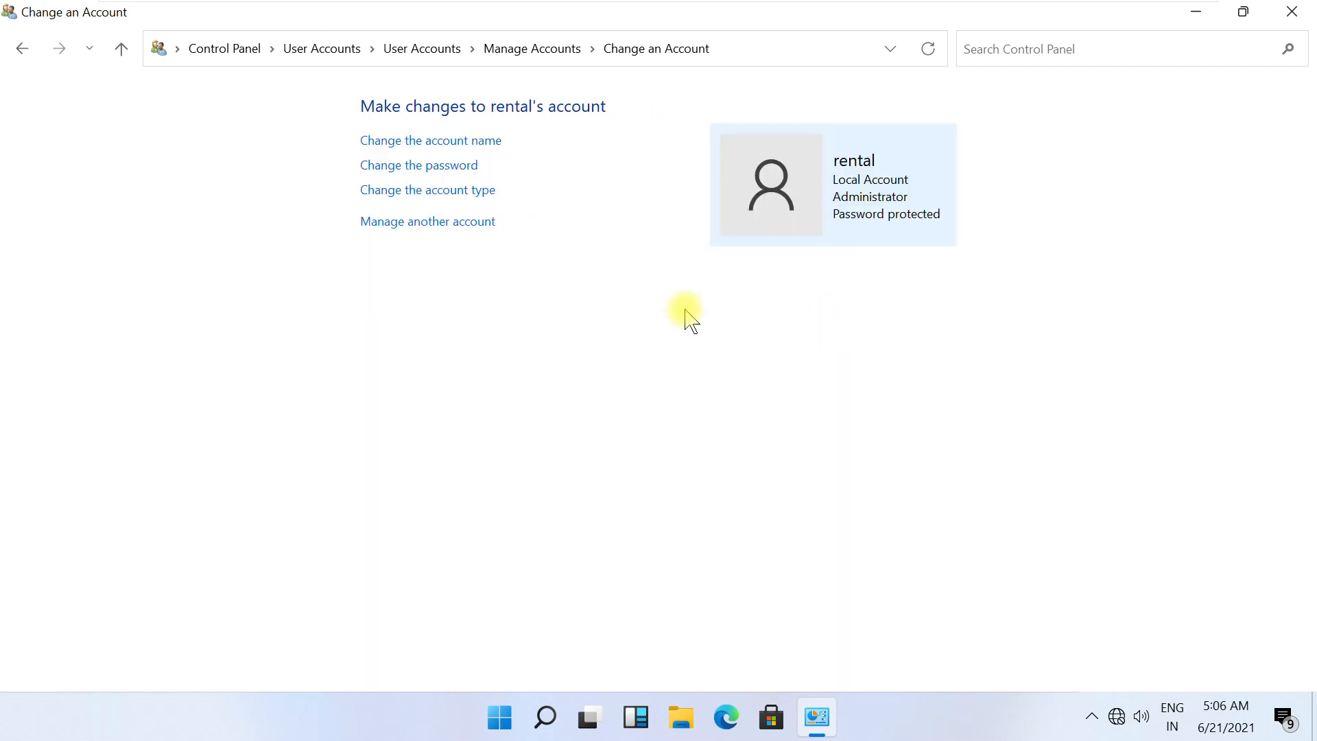
{"action": "mouse_move", "coordinate": [600, 277]}
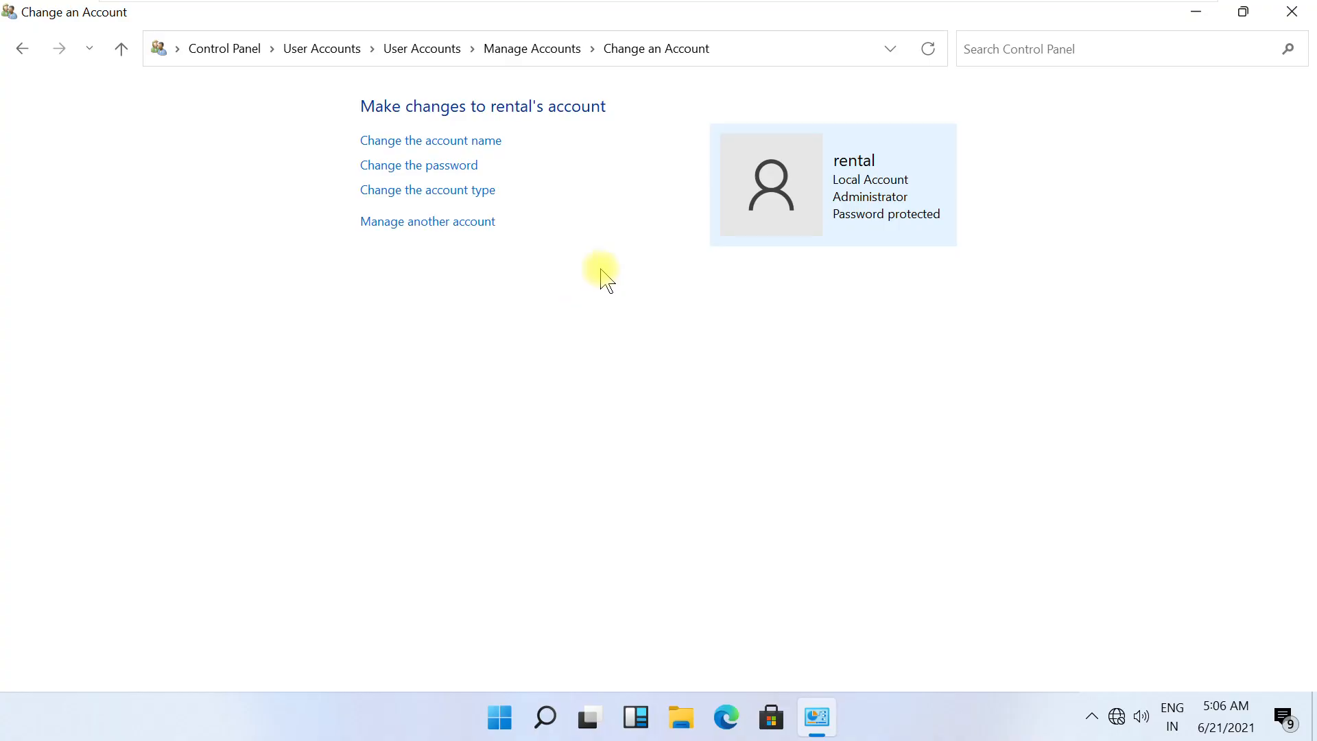
{"action": "mouse_move", "coordinate": [1229, 46]}
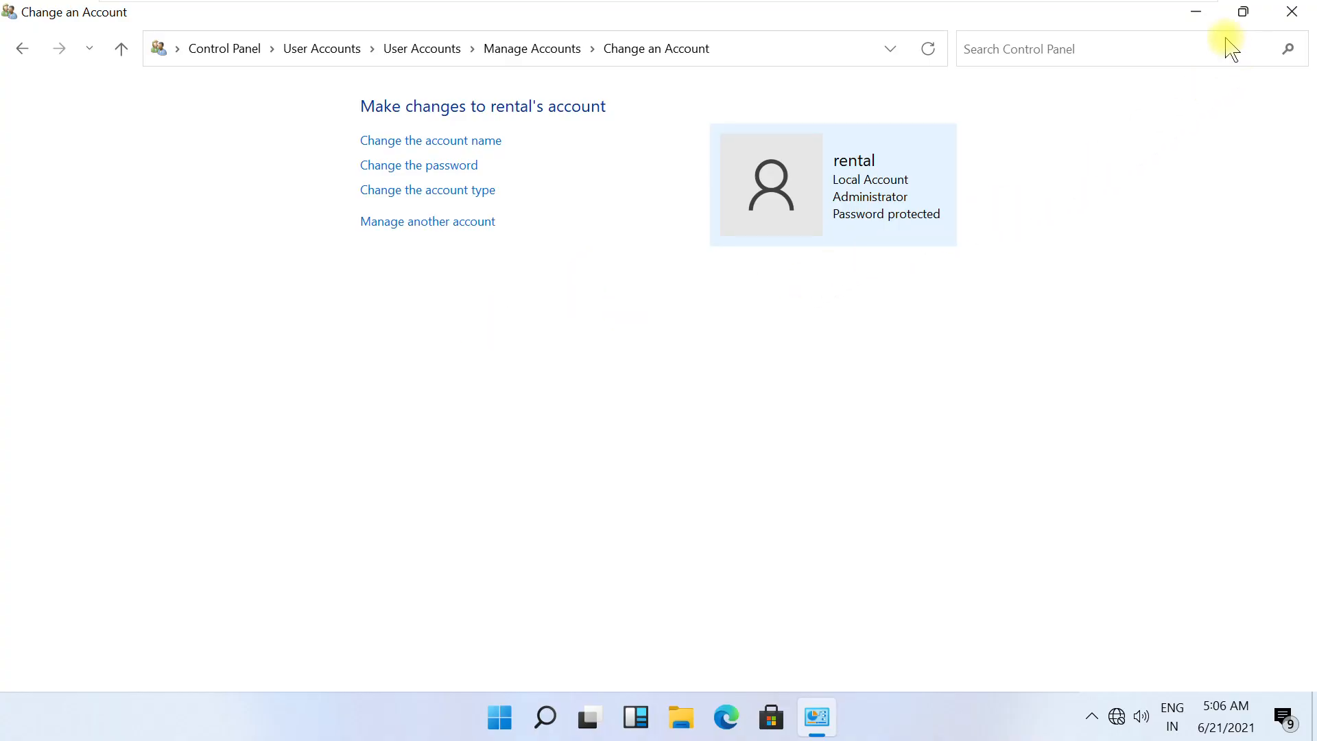
Lock the PC from the Start user menu and sign back in as rental
{"action": "left_click", "coordinate": [1292, 12]}
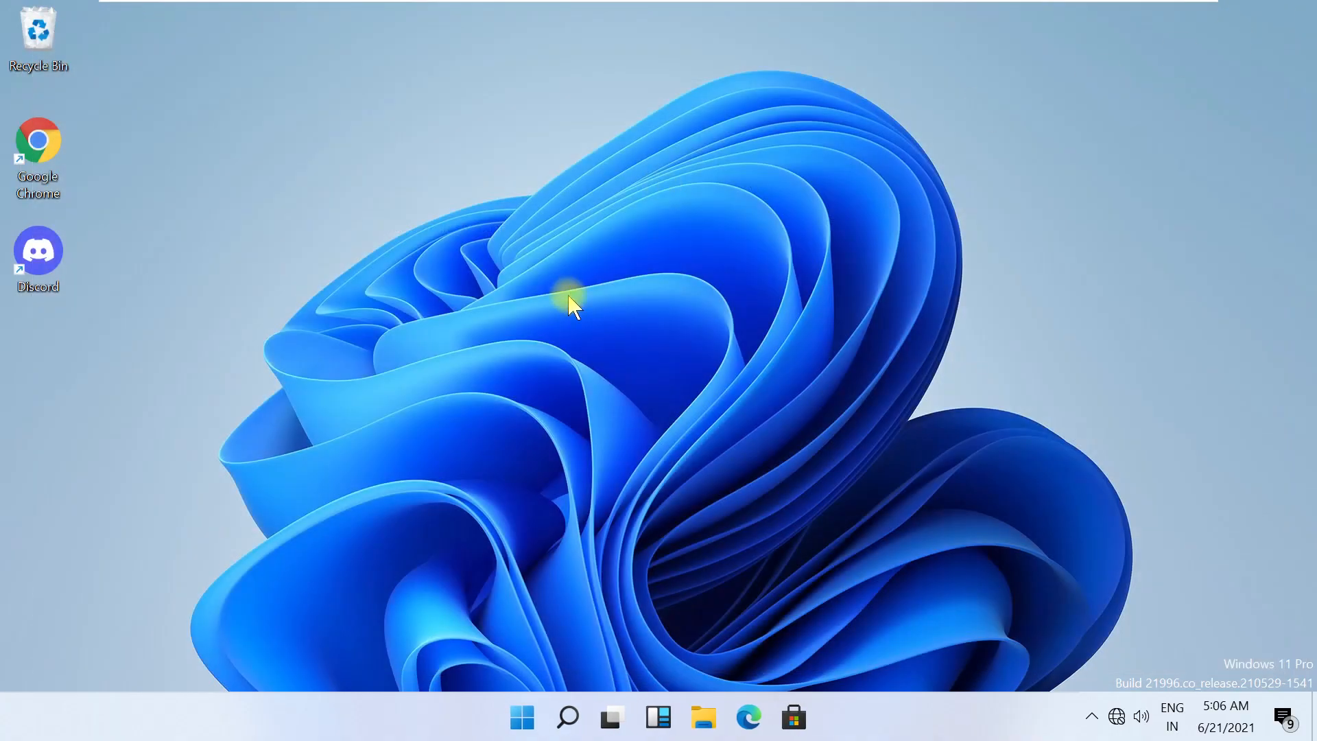
{"action": "left_click", "coordinate": [521, 716]}
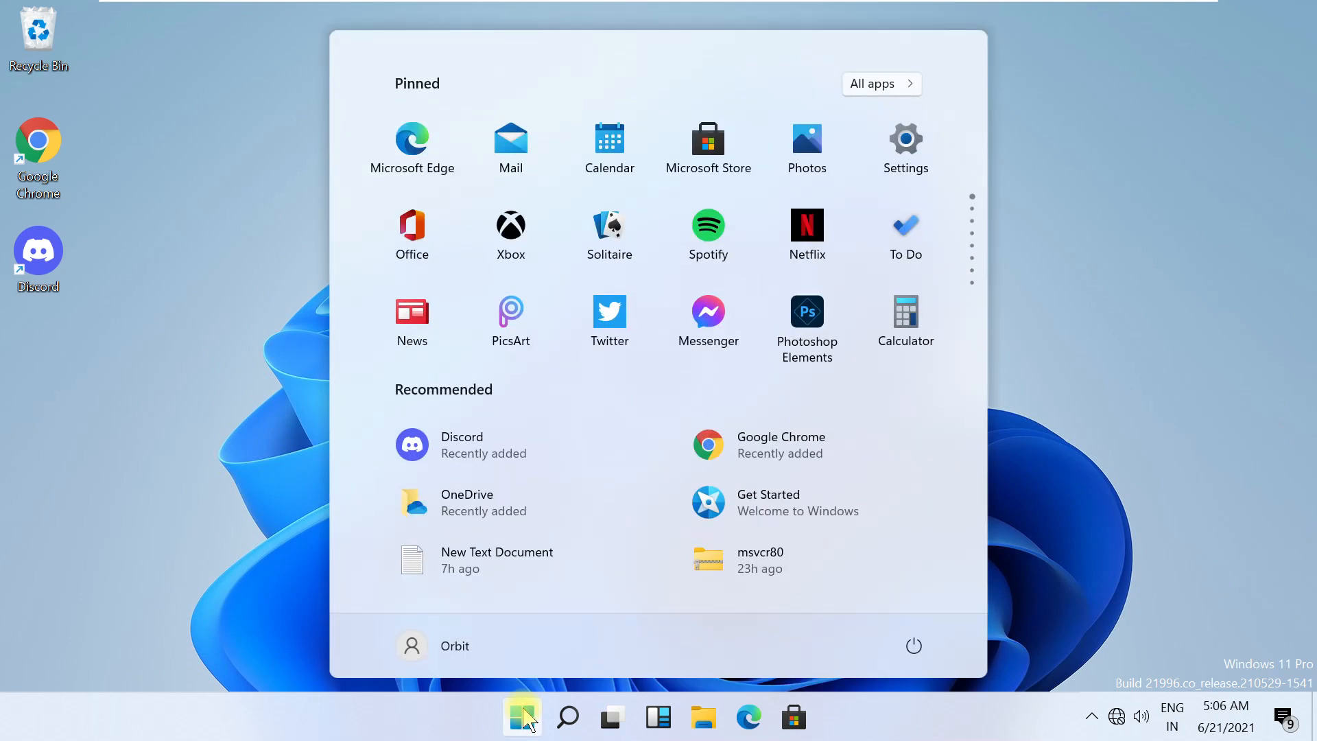
{"action": "left_click", "coordinate": [432, 644]}
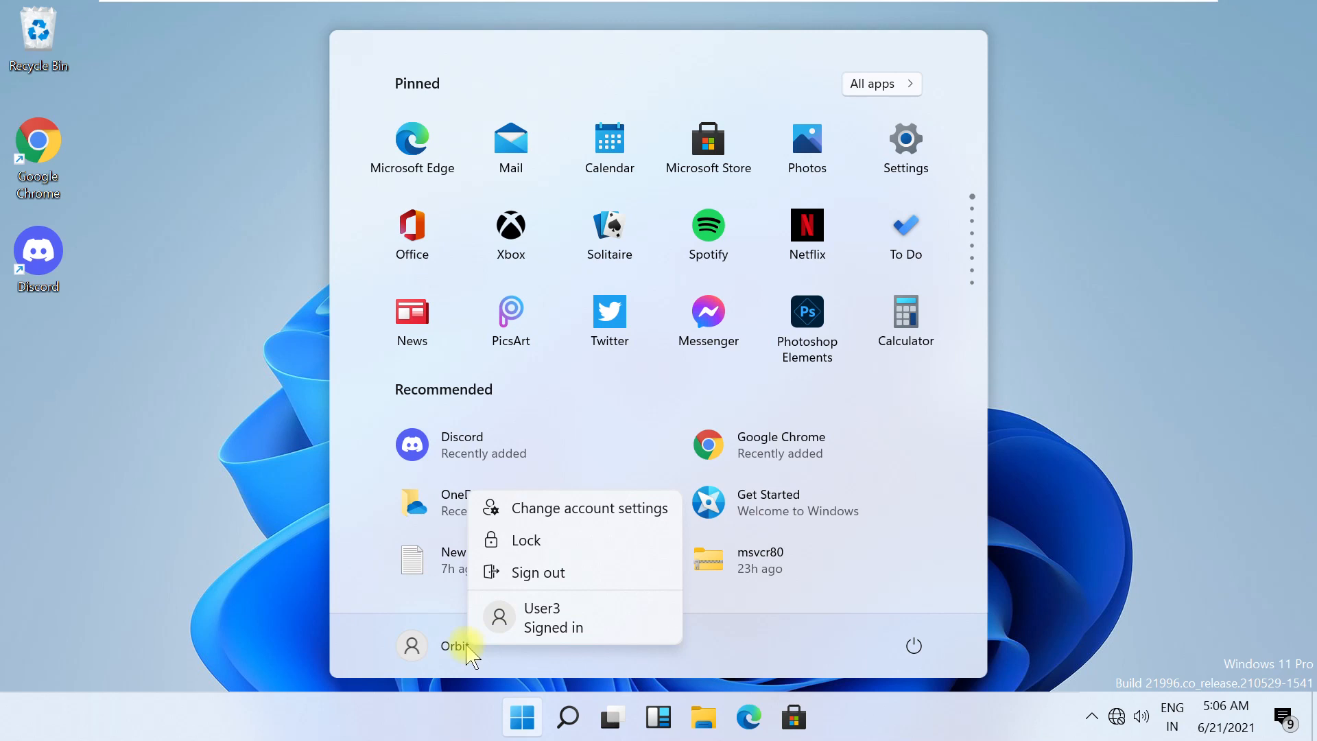
{"action": "left_click", "coordinate": [536, 571]}
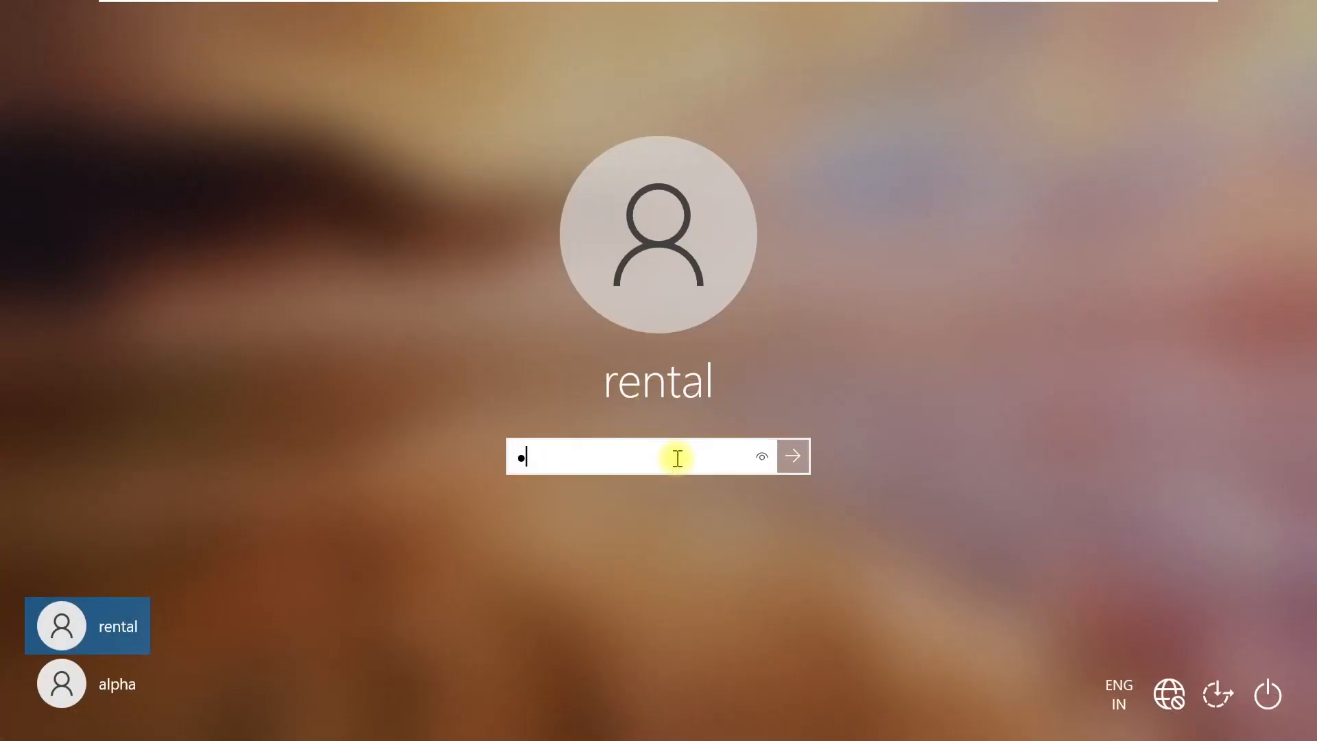
{"action": "left_click", "coordinate": [790, 456]}
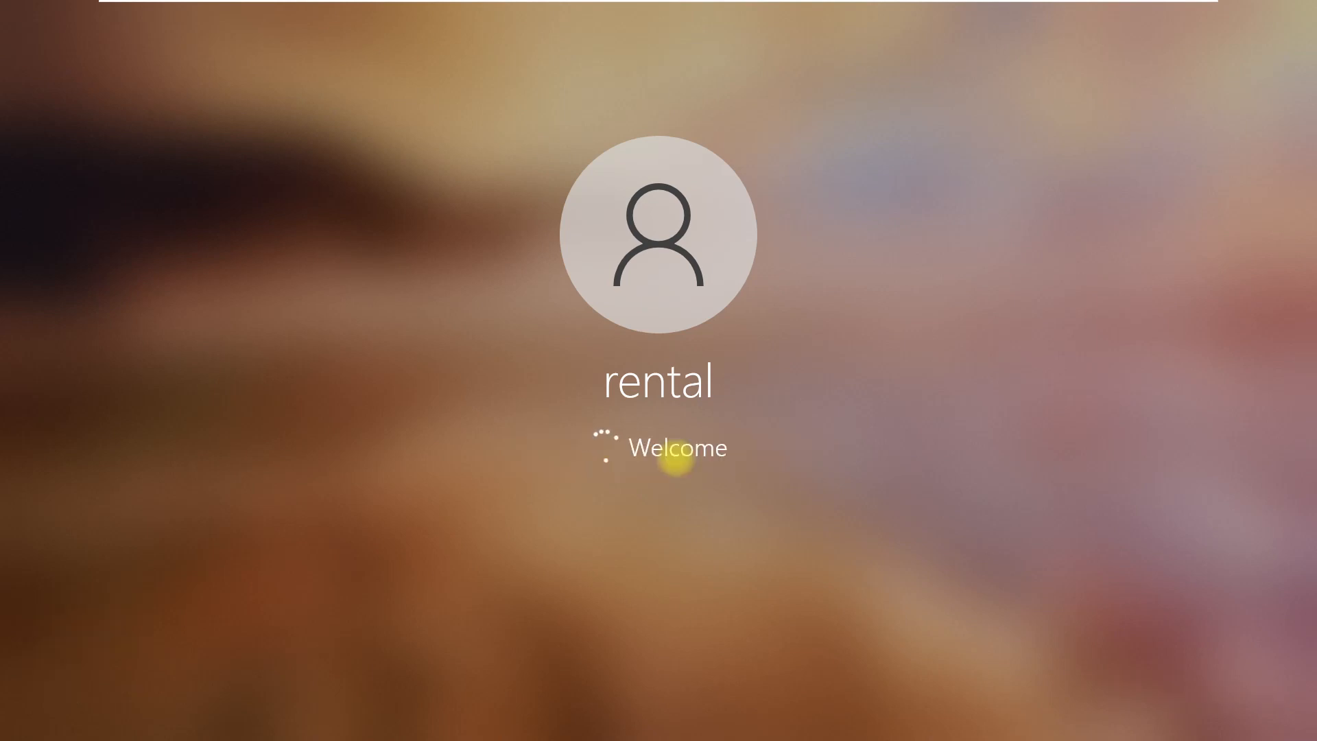